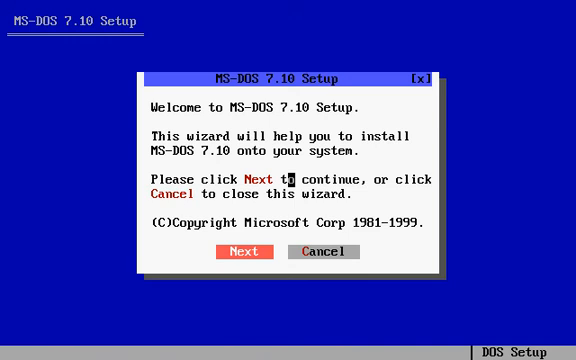
# Step: Continue from the welcome screen to the destination screen proposing C:\DOS
pyautogui.click(244, 252)
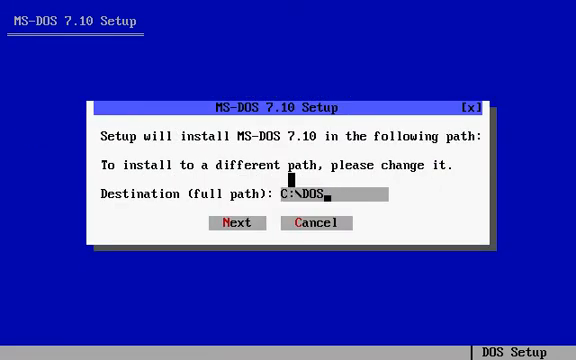
# Step: Keep C:\DOS as the install path and proceed to the startup-logo question
pyautogui.click(236, 222)
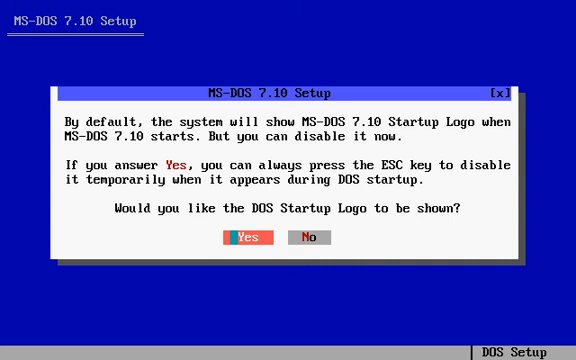
# Step: Keep the startup logo shown and answer the BOOTLOG.TXT prompt, reaching the reboot question
pyautogui.click(260, 236)
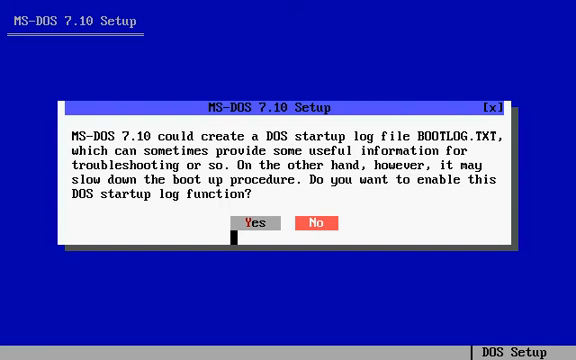
pyautogui.click(240, 222)
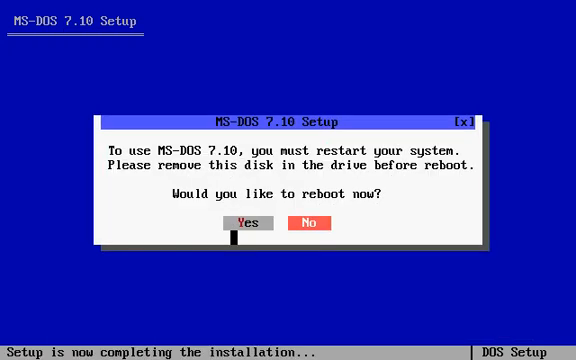
# Step: Confirm the reboot so the machine restarts to the MS-DOS 7.10 startup logo
pyautogui.click(248, 224)
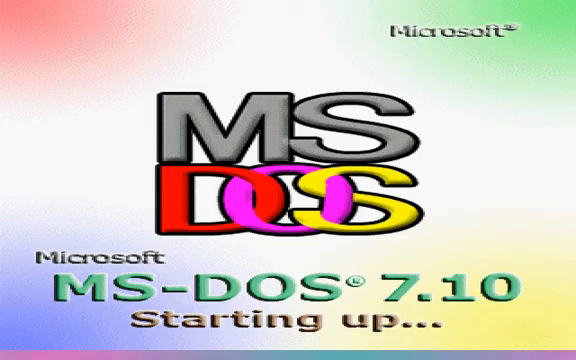